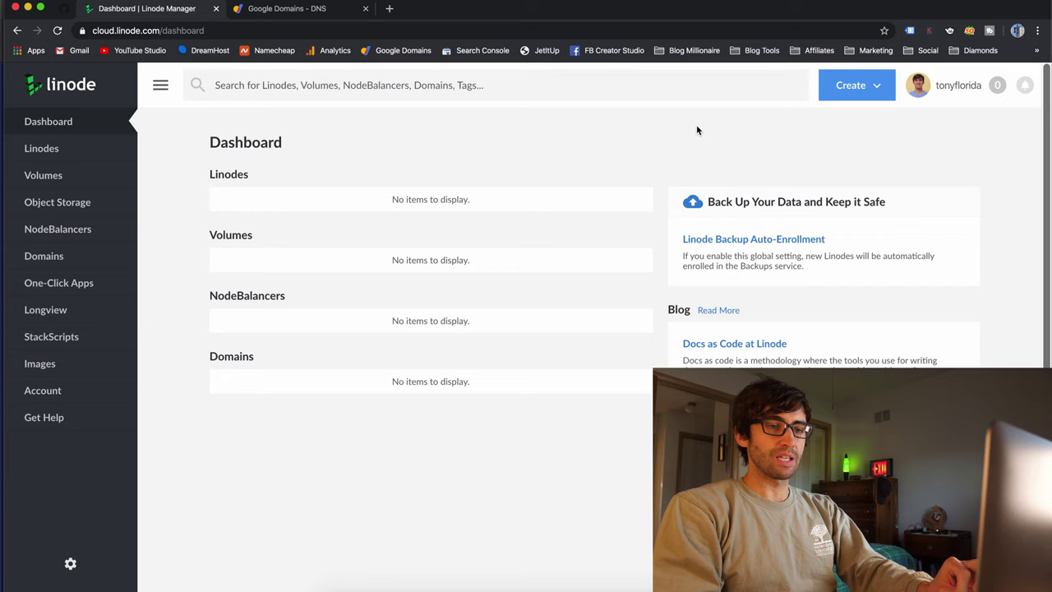
- Start a new Linode from the Create menu
left_click(856, 84)
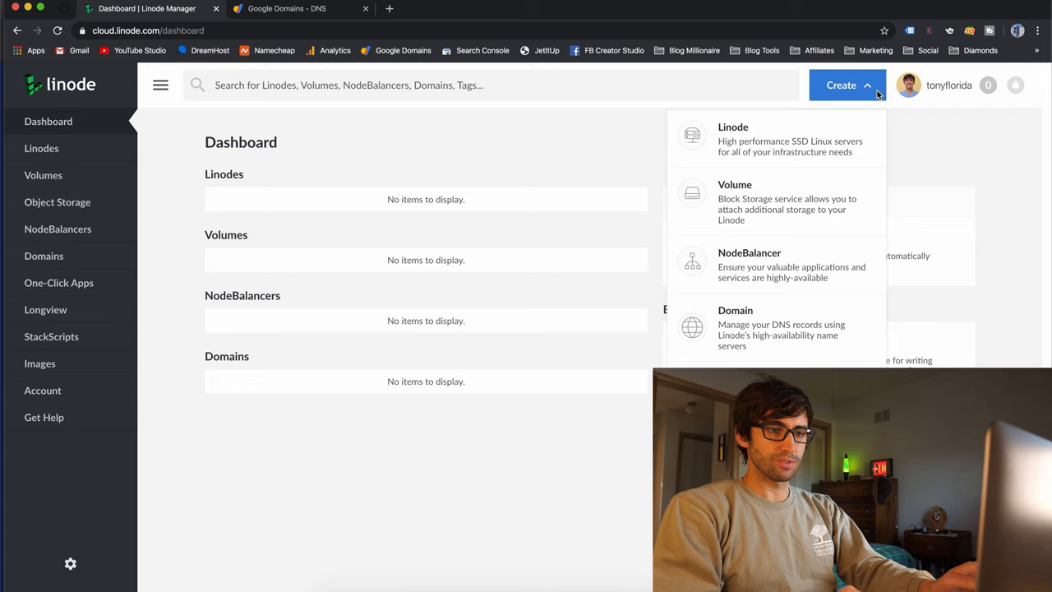
left_click(733, 126)
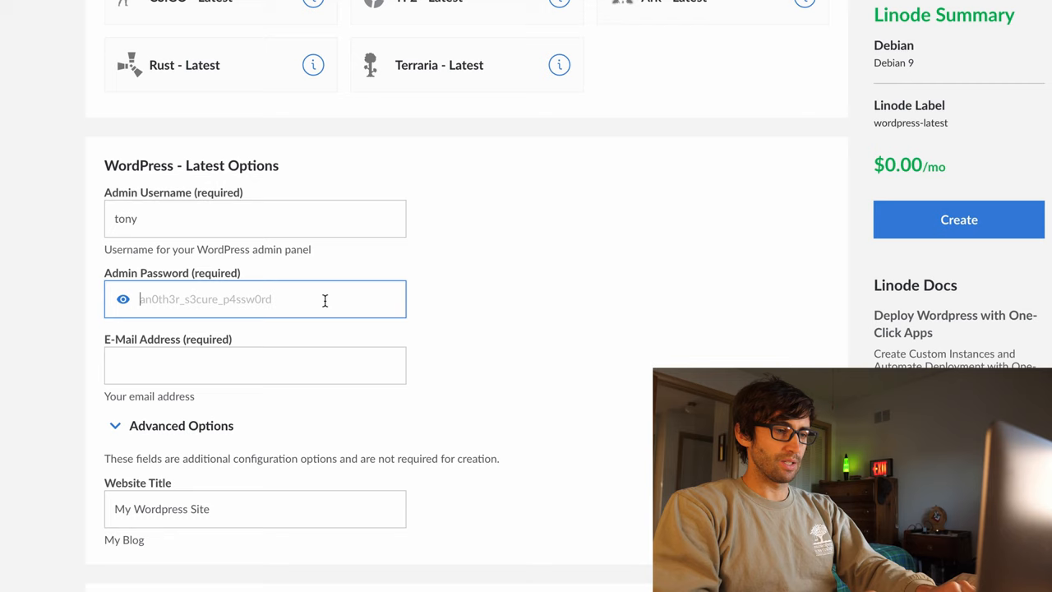
- Fill in the WordPress admin password and email, and title the site 'Tony Travels'
left_click(255, 364)
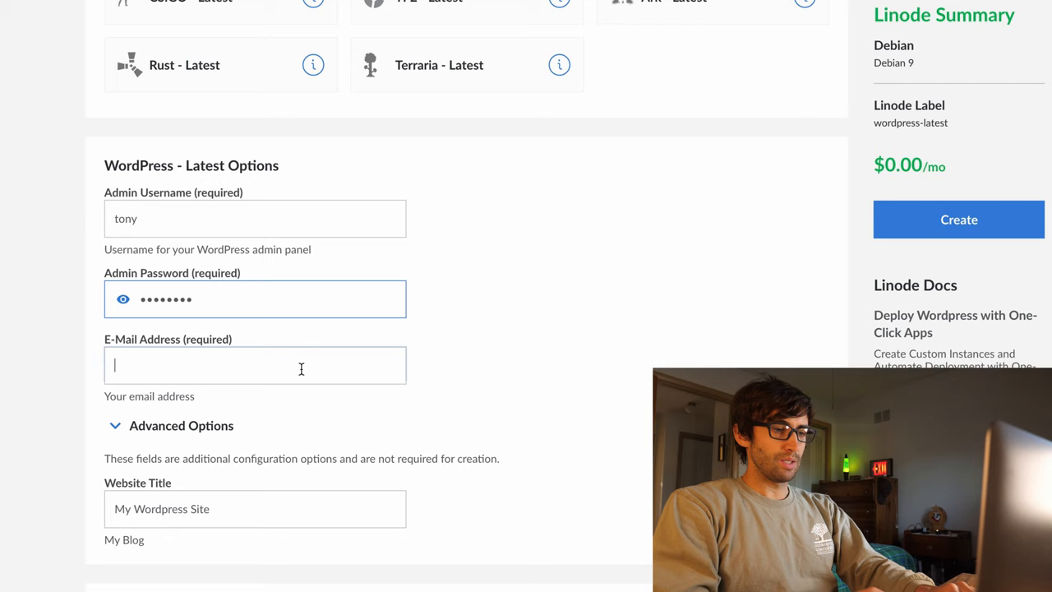
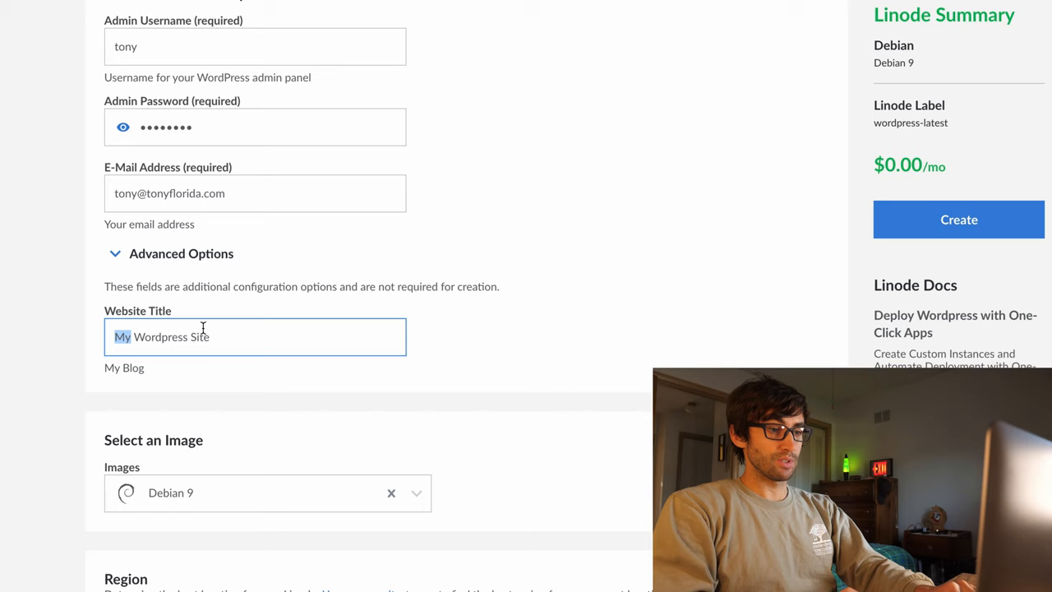
type("Tony Travels")
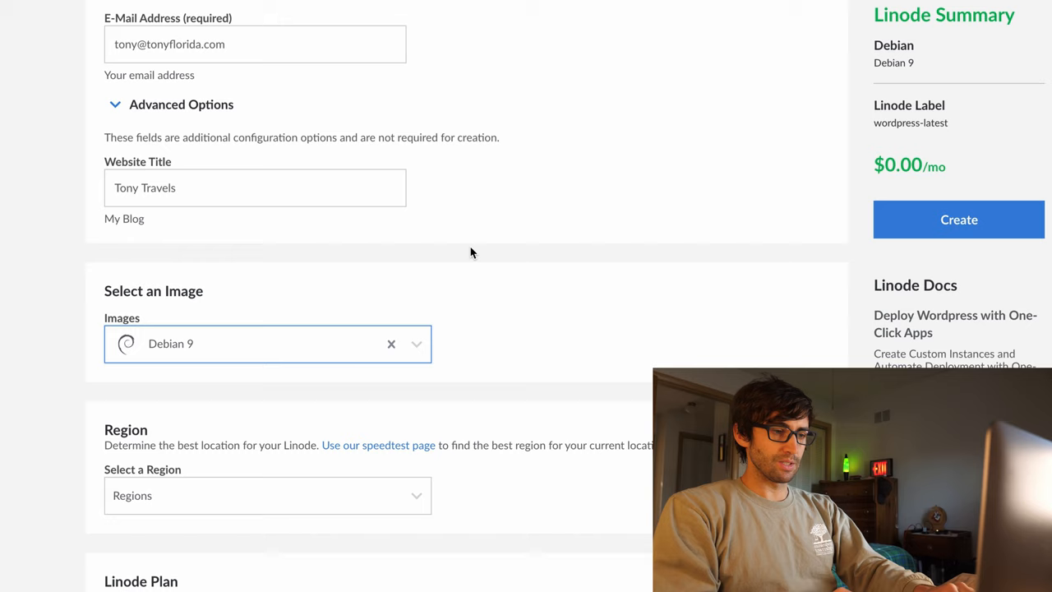
- Choose Newark, NJ from the Select a Region dropdown
scroll("down", 3)
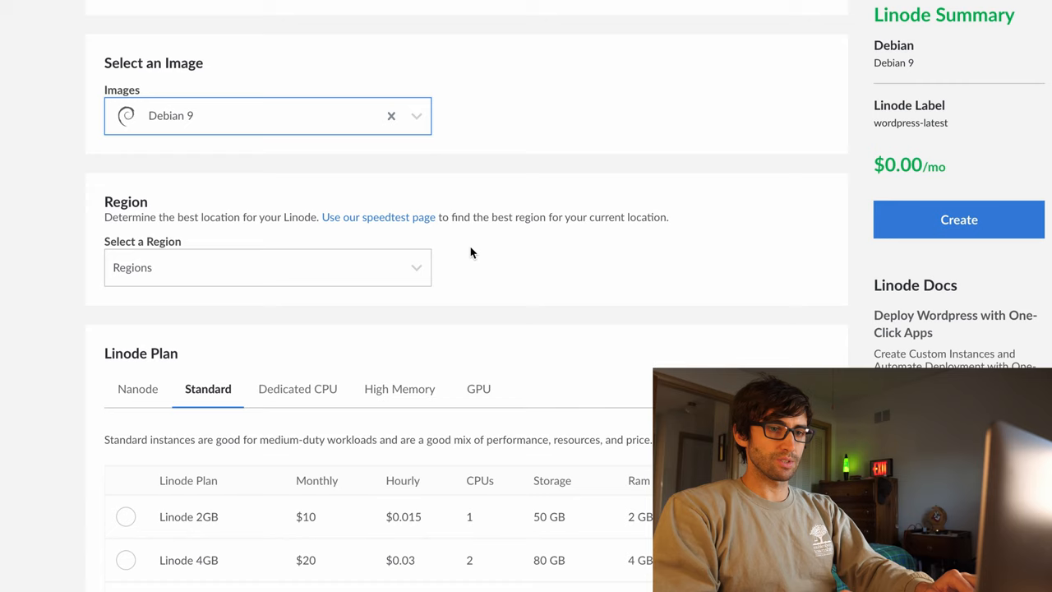
left_click(267, 267)
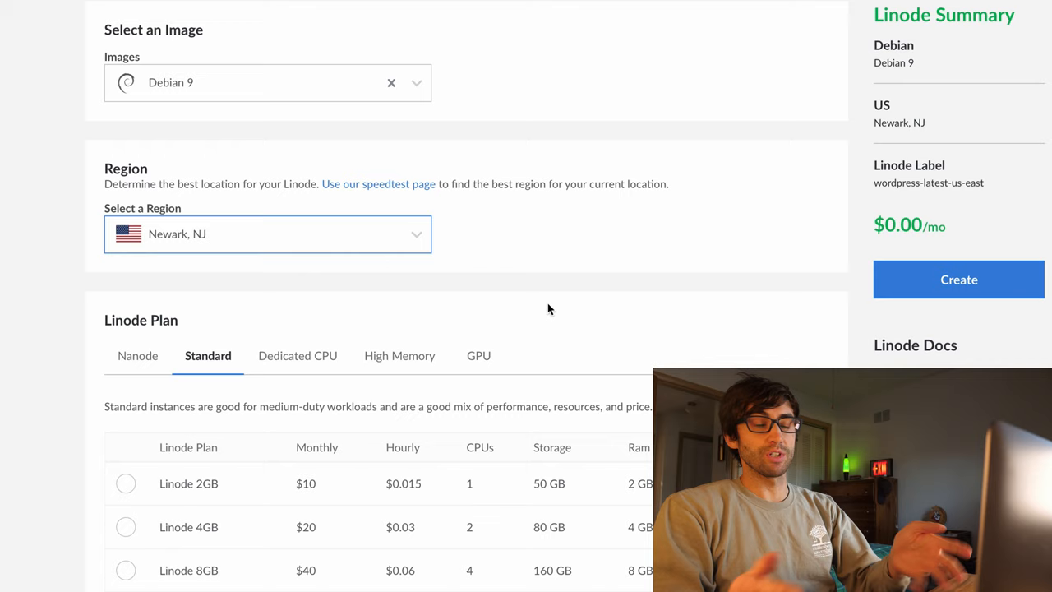
scroll("down", 3)
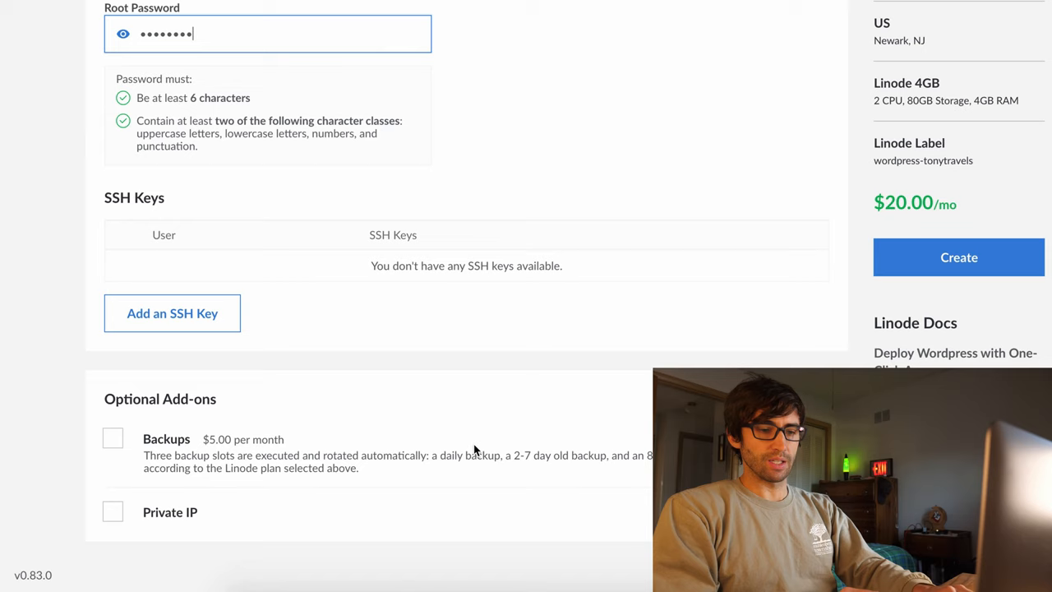
mouse_move(947, 269)
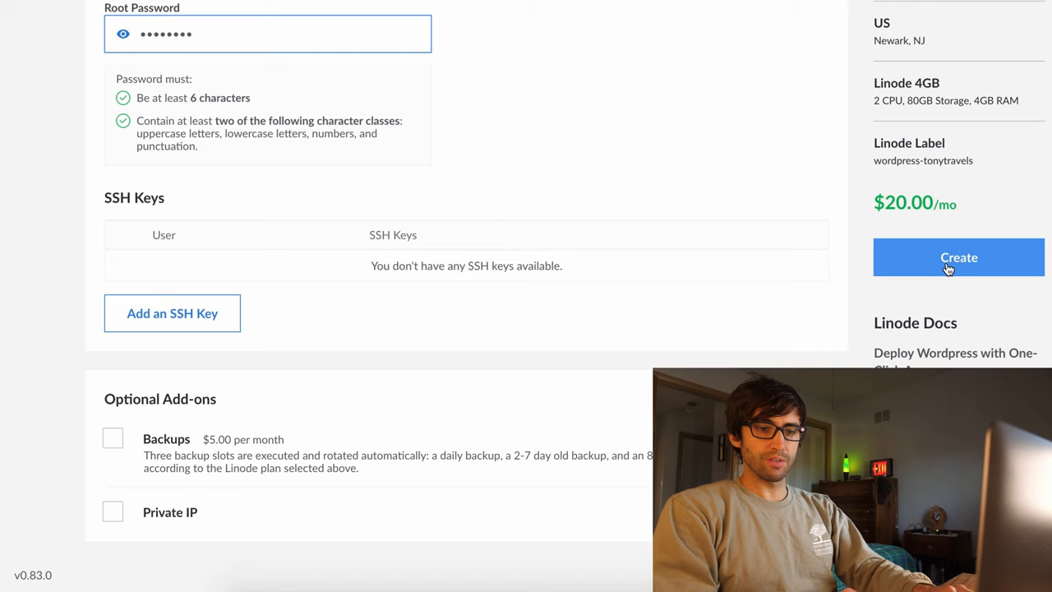
- Create the wordpress-tonytravels Linode and check its summary while it boots
left_click(958, 256)
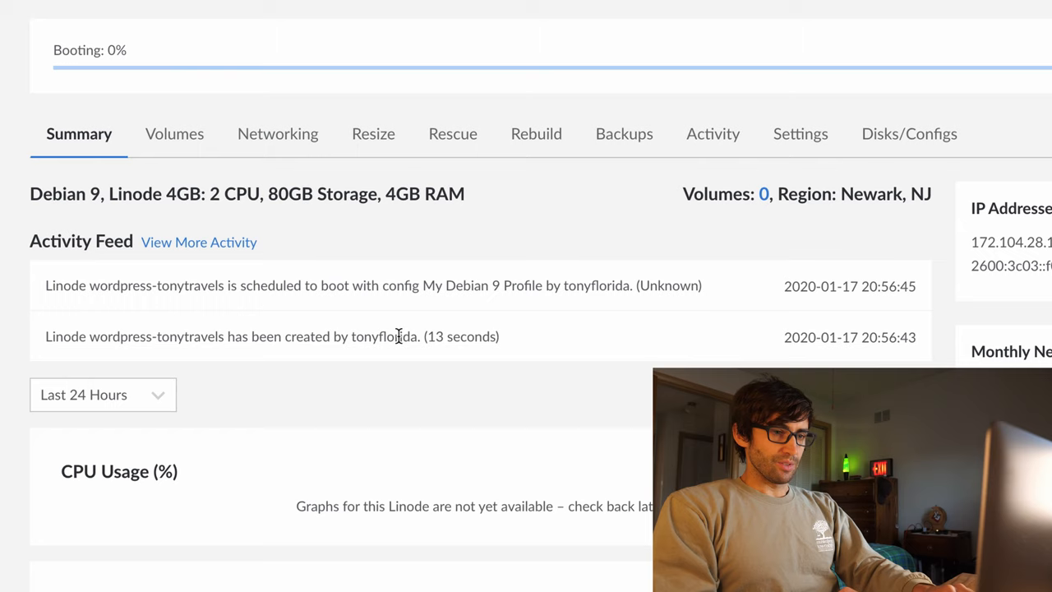
scroll("down", 3)
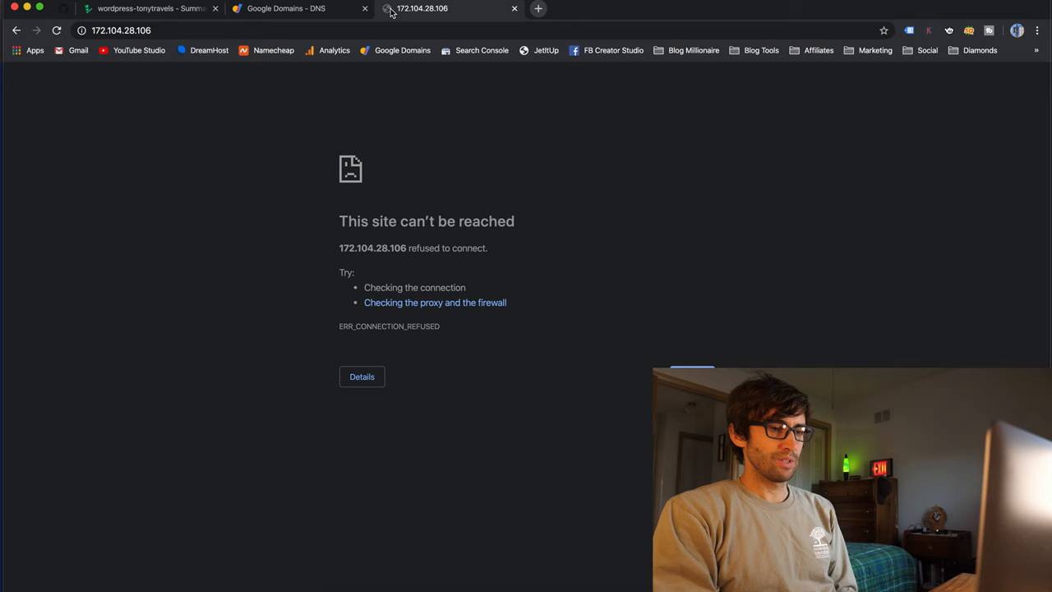
- Return to the Linode Manager tab after the IP refuses to connect
left_click(148, 9)
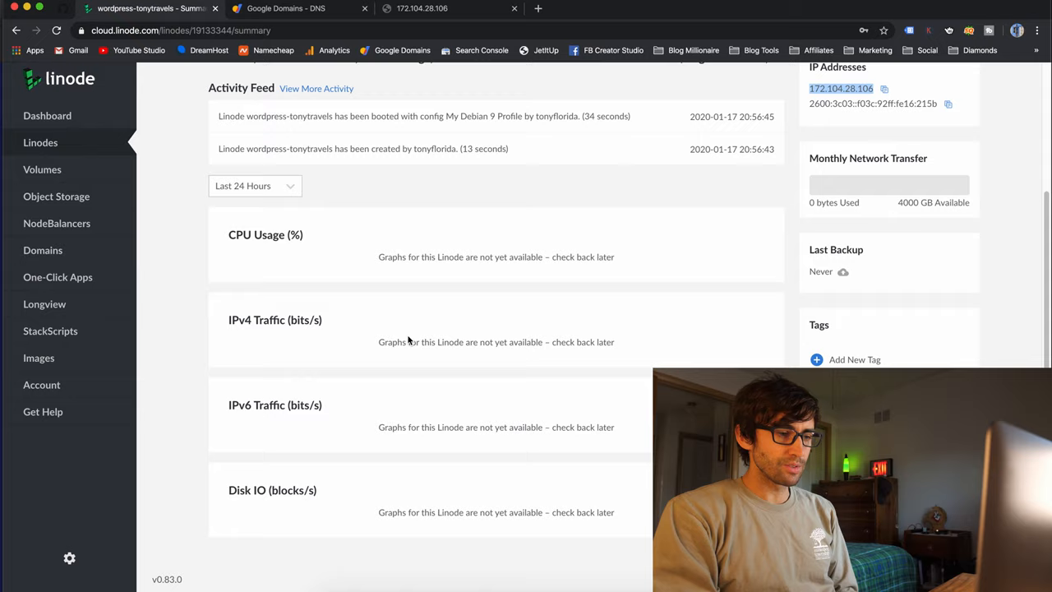
- Open the Settings tab for the wordpress-tonytravels Linode
left_click(699, 190)
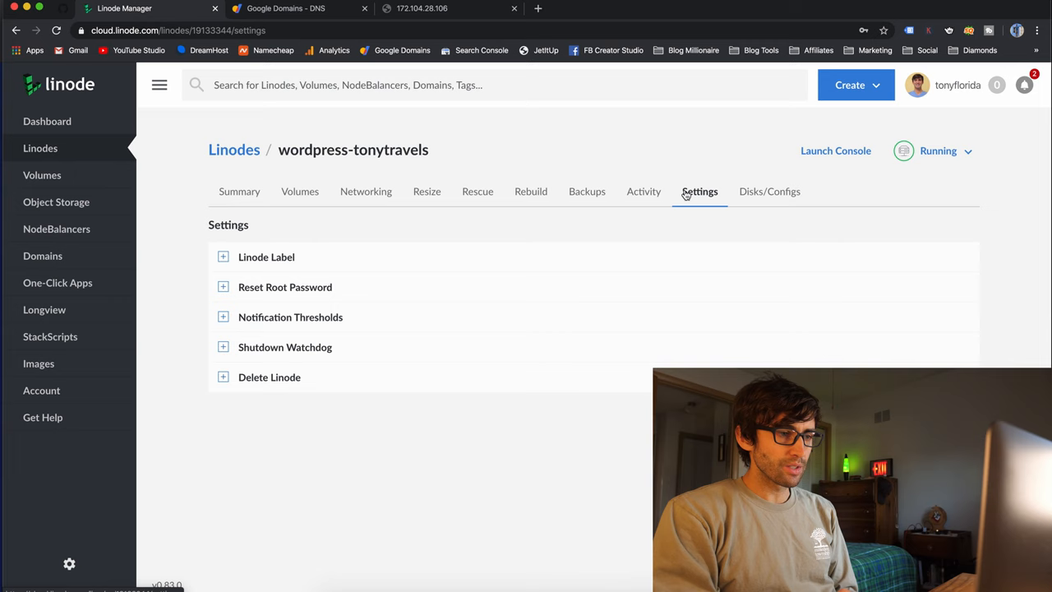
left_click(239, 191)
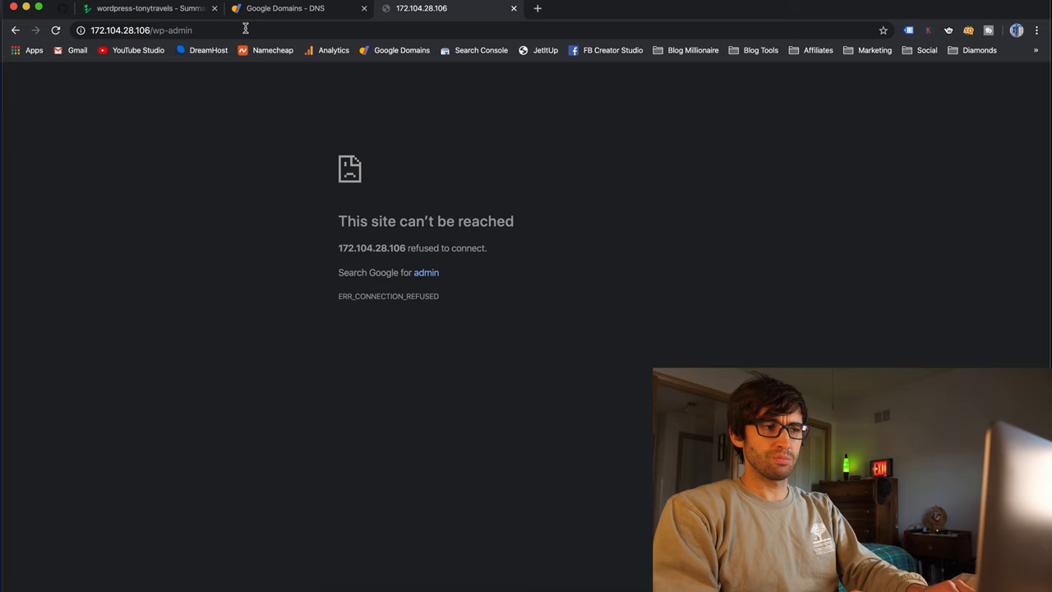
- Try the server's /wp-admin/install.php address, then go back to the Linode summary
type("install.php")
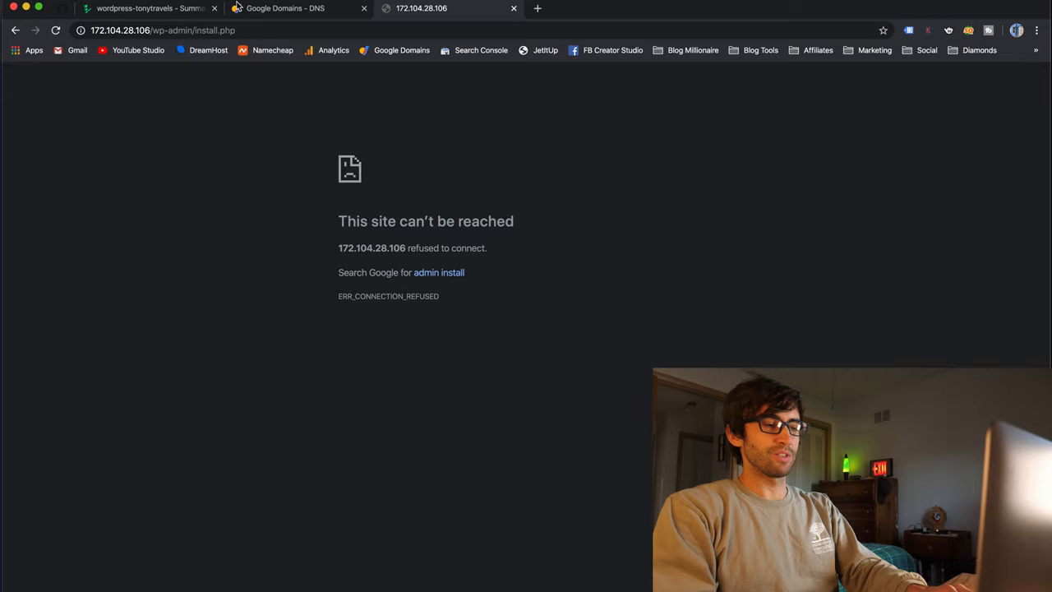
left_click(148, 10)
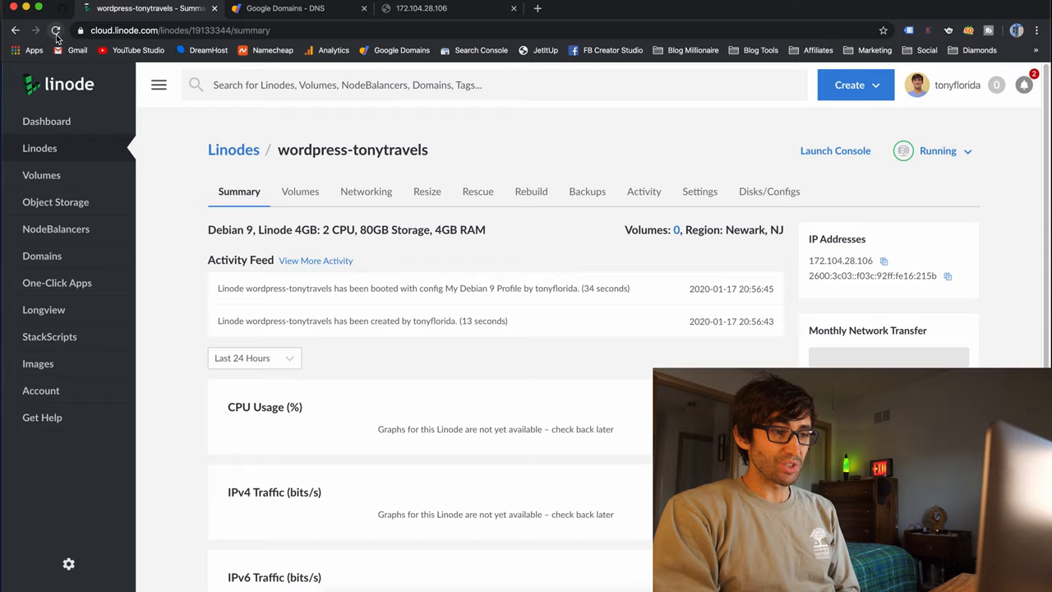
scroll("down", 3)
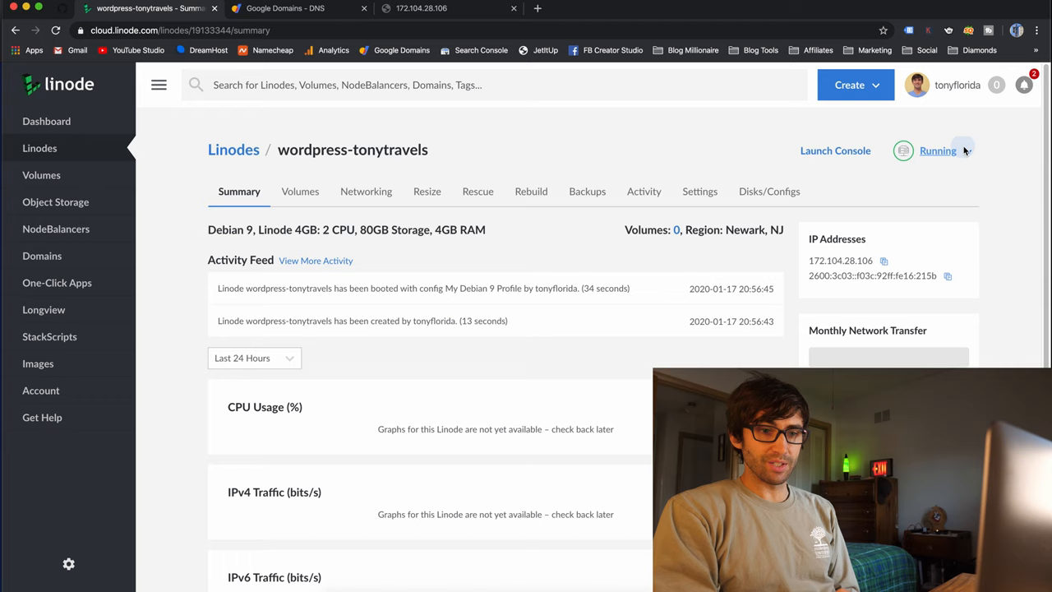
left_click(834, 151)
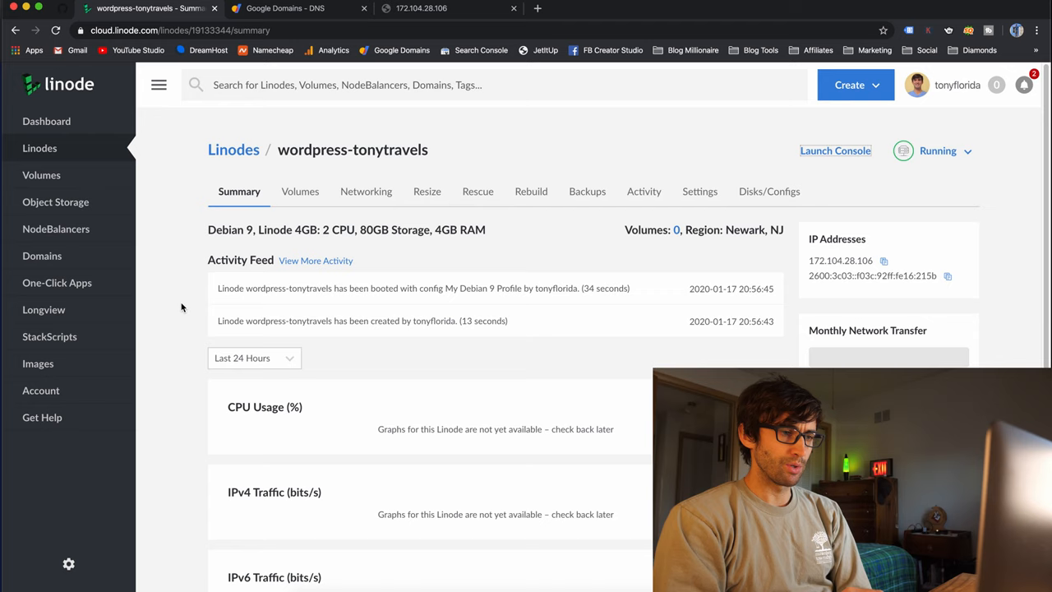
left_click(643, 191)
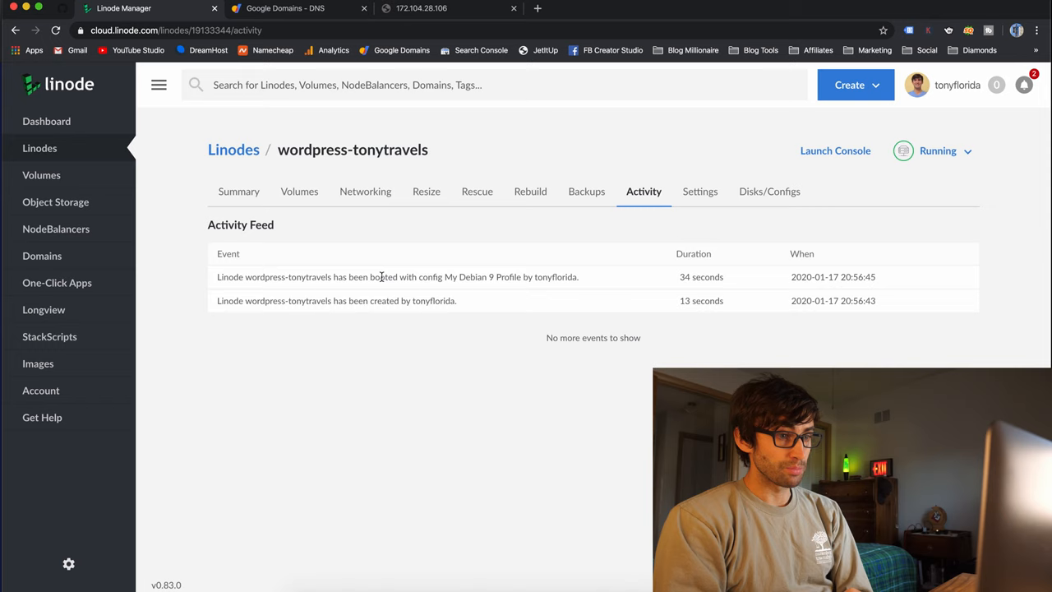
- Open the wordpress-tonytravels Linode's Activity tab
left_click(365, 191)
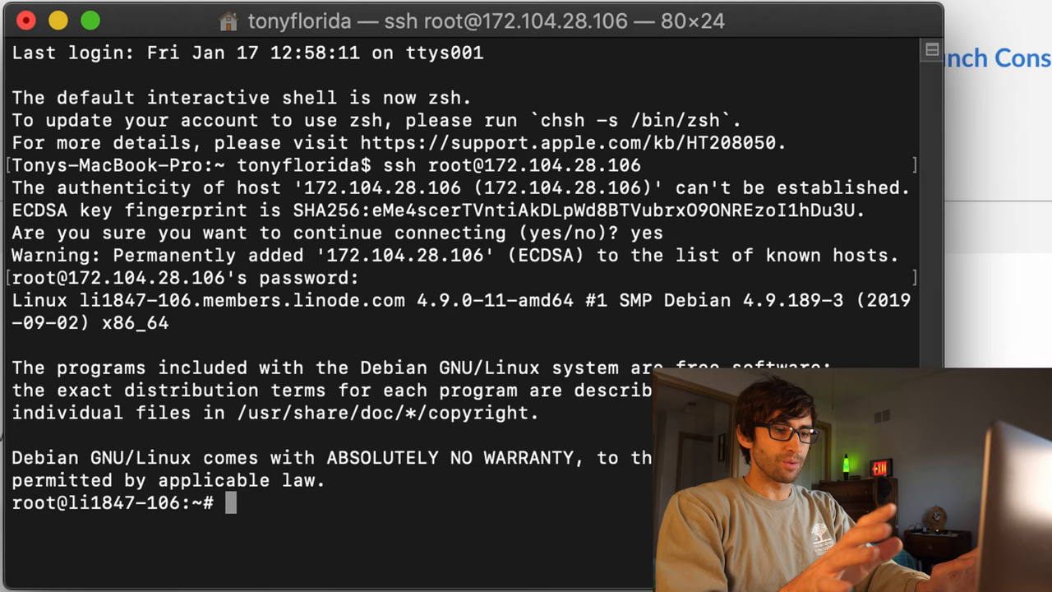
- In the root SSH session, change into /var/www and then its html folder
type("cd /var/www/")
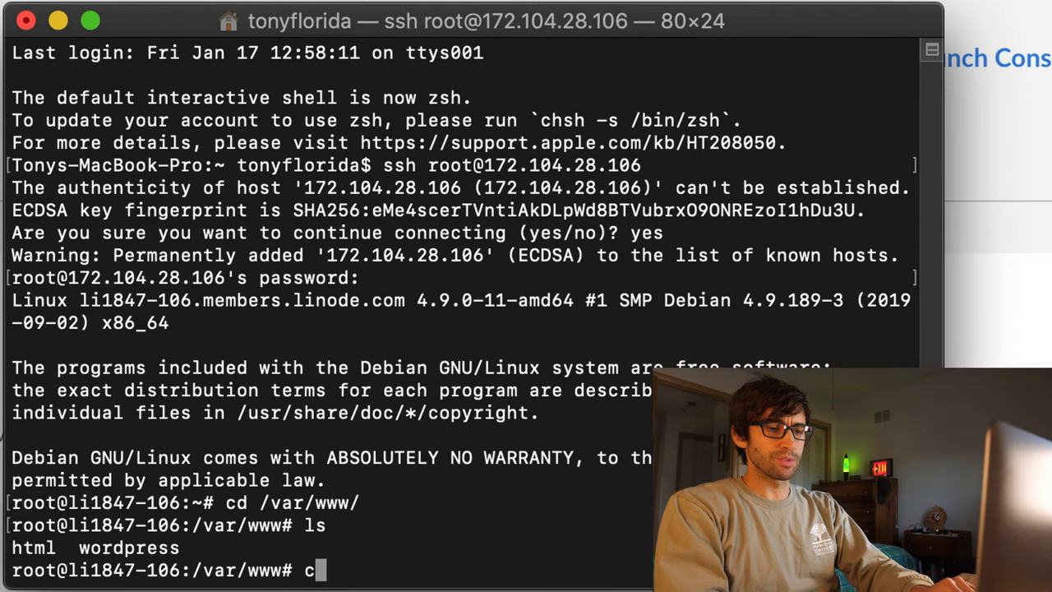
type("d html/")
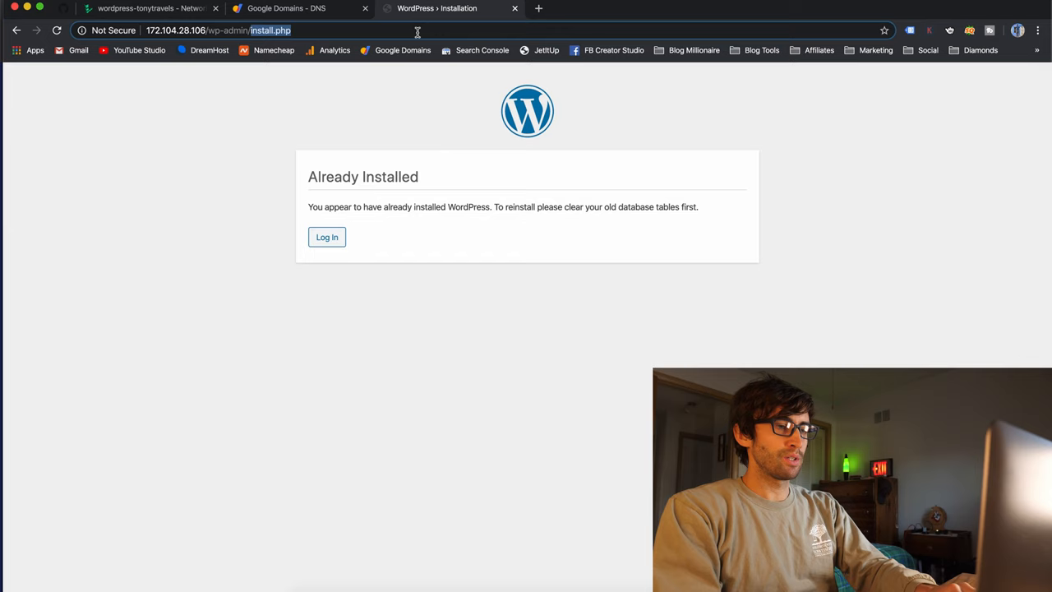
- Load the Tony Travels site at 172.104.28.106 and select the IP for copying
type("172.104.28.106")
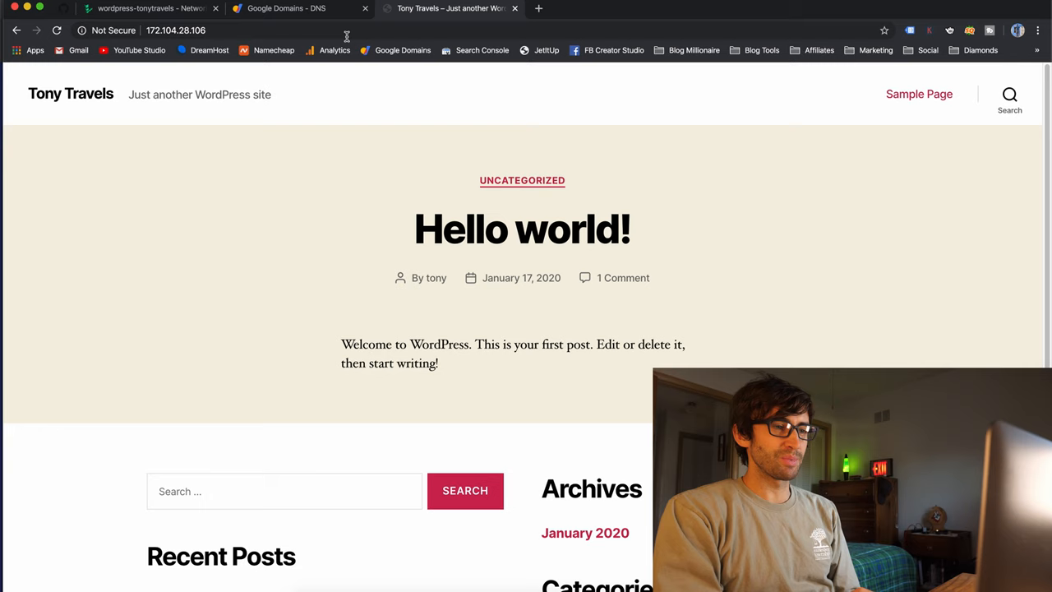
left_click(181, 30)
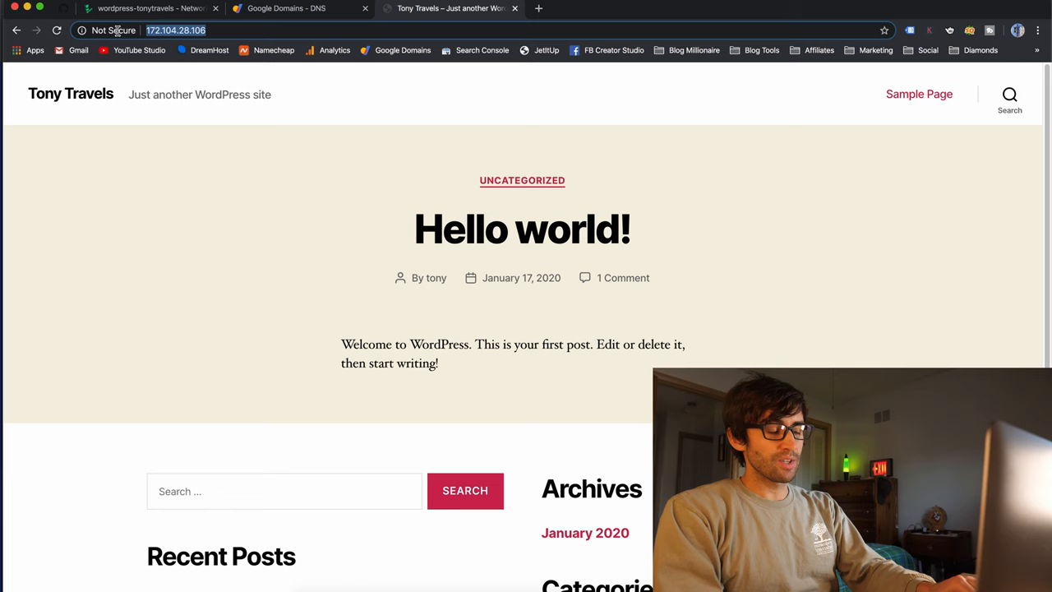
left_click(304, 9)
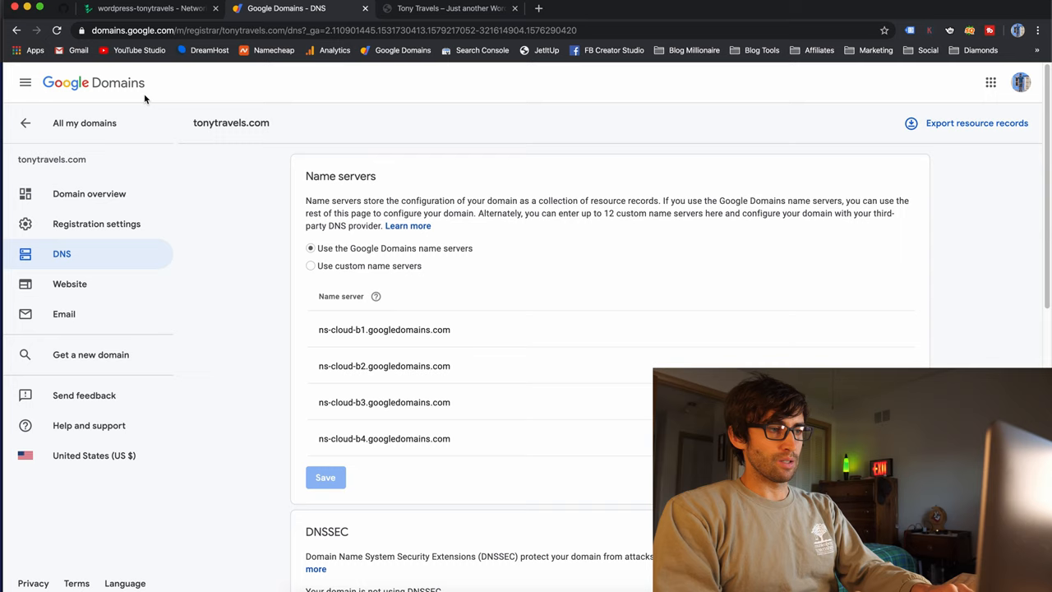
mouse_move(344, 281)
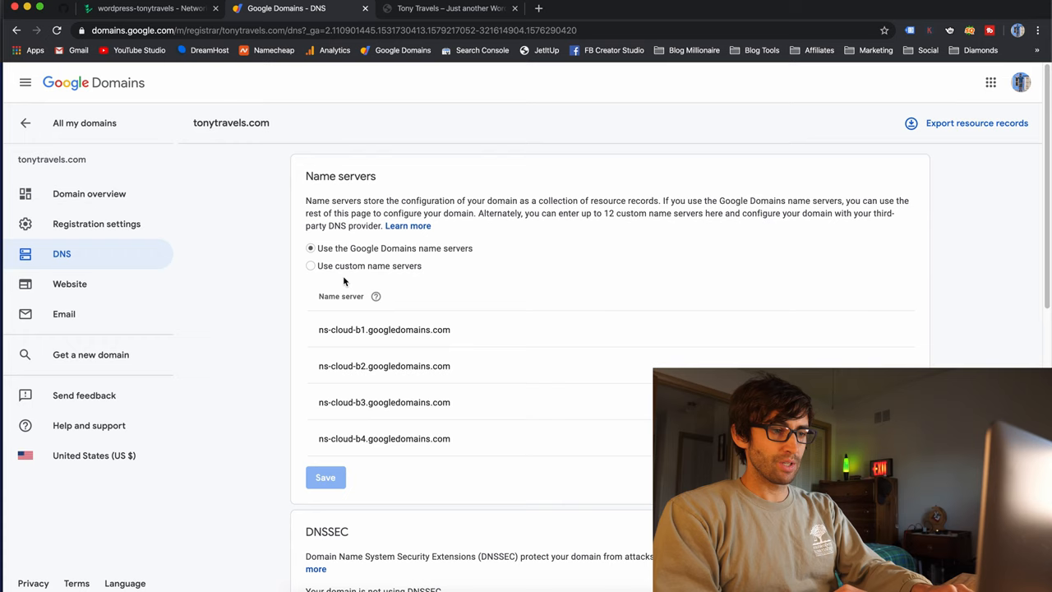
- Try adding a Google Domains @ A record for 172.104.28.106, which is rejected as already in use
scroll("down", 3)
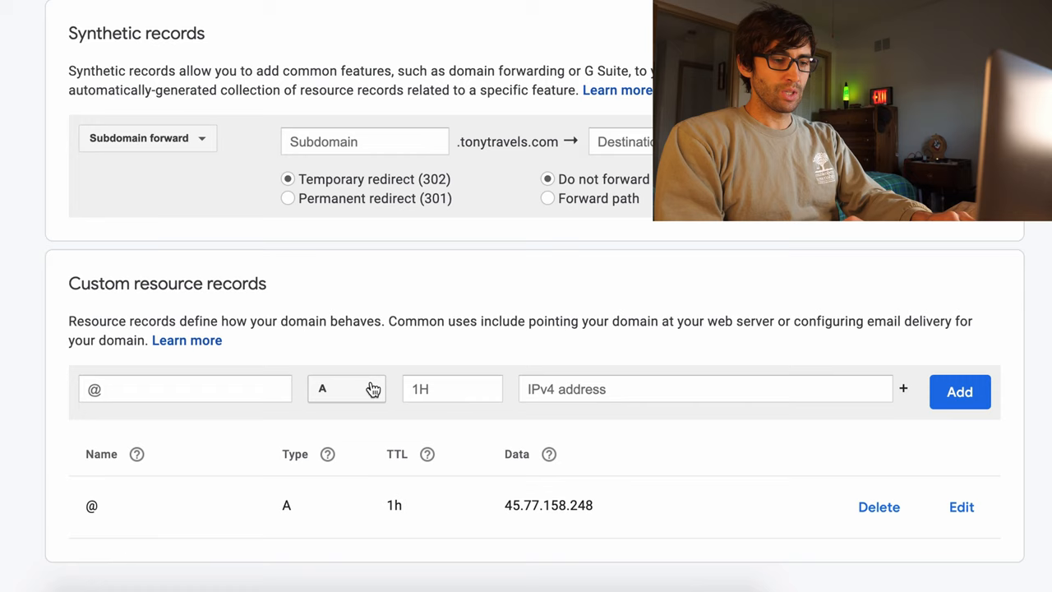
type("172.104.28.106/")
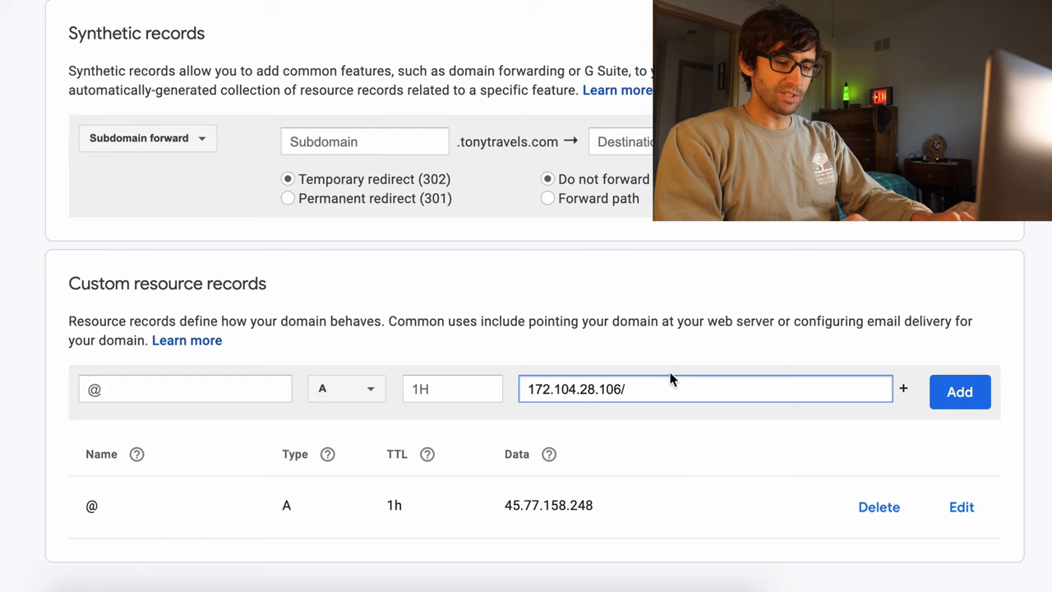
left_click(960, 392)
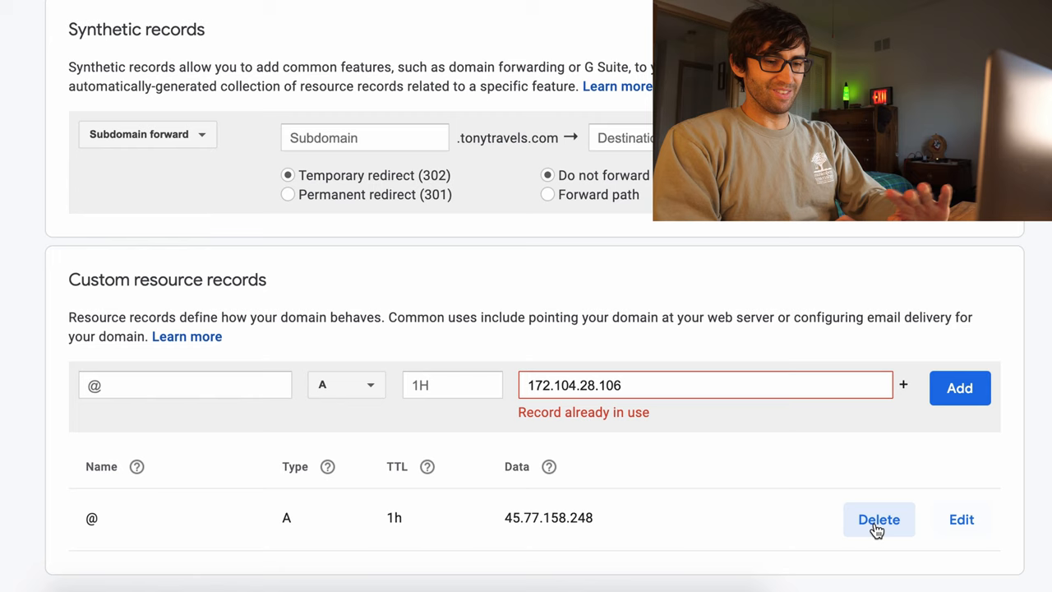
- Delete the old 45.77.158.248 A record, add the 172.104.28.106 record, and dismiss the saved notice
left_click(881, 518)
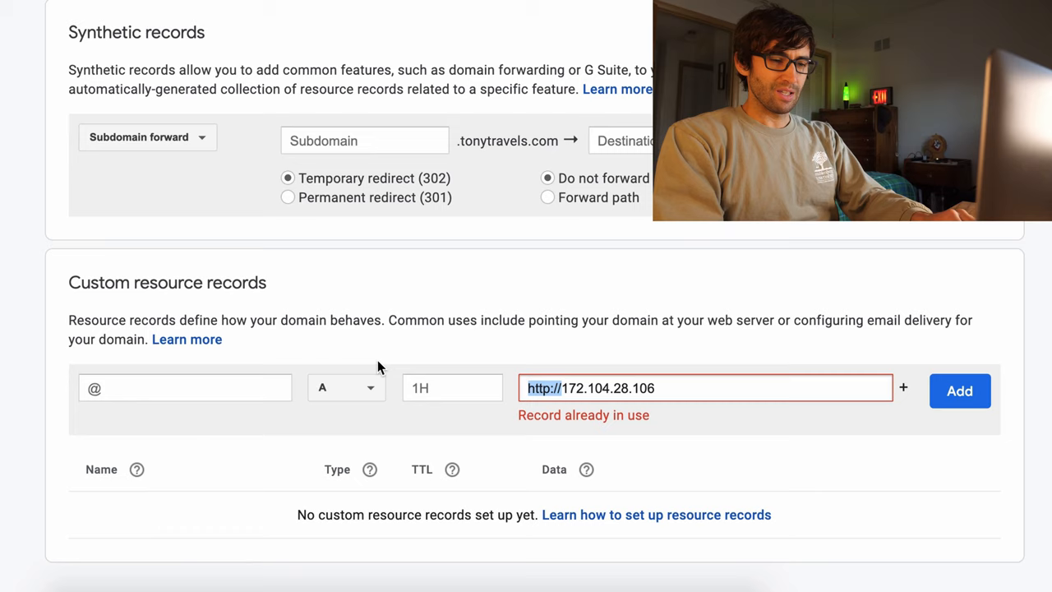
left_click(959, 390)
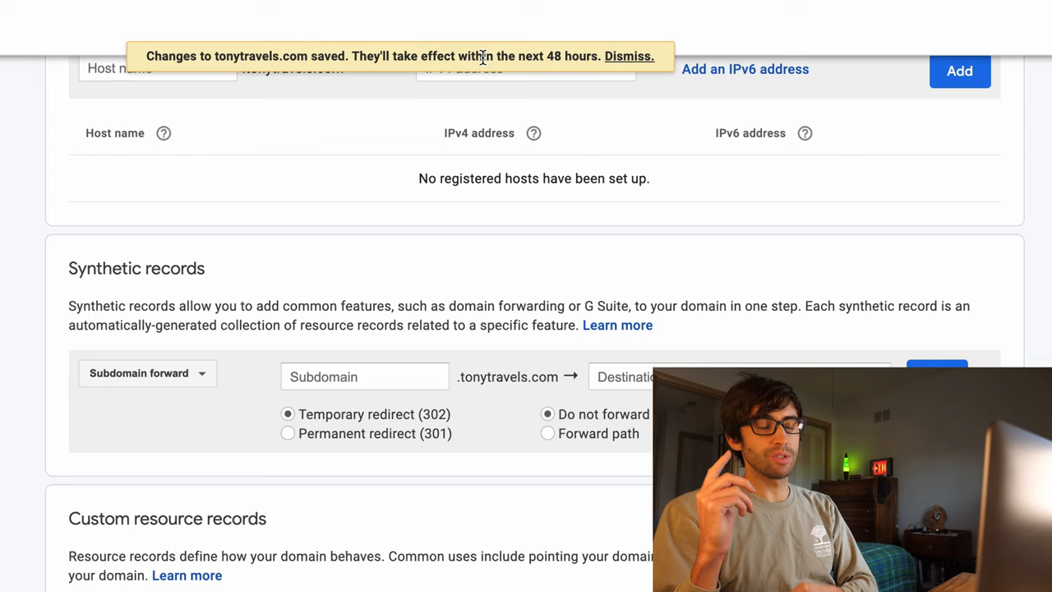
left_click(144, 8)
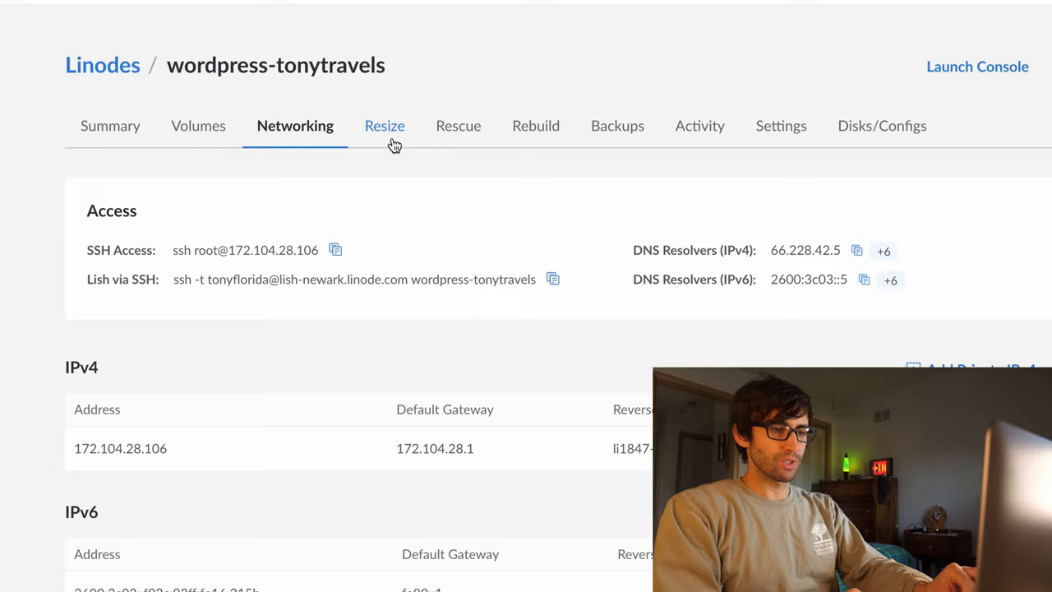
- Browse the wordpress-tonytravels Linode's Resize plans: Linode 2GB Standard, then Dedicated CPU
left_click(384, 126)
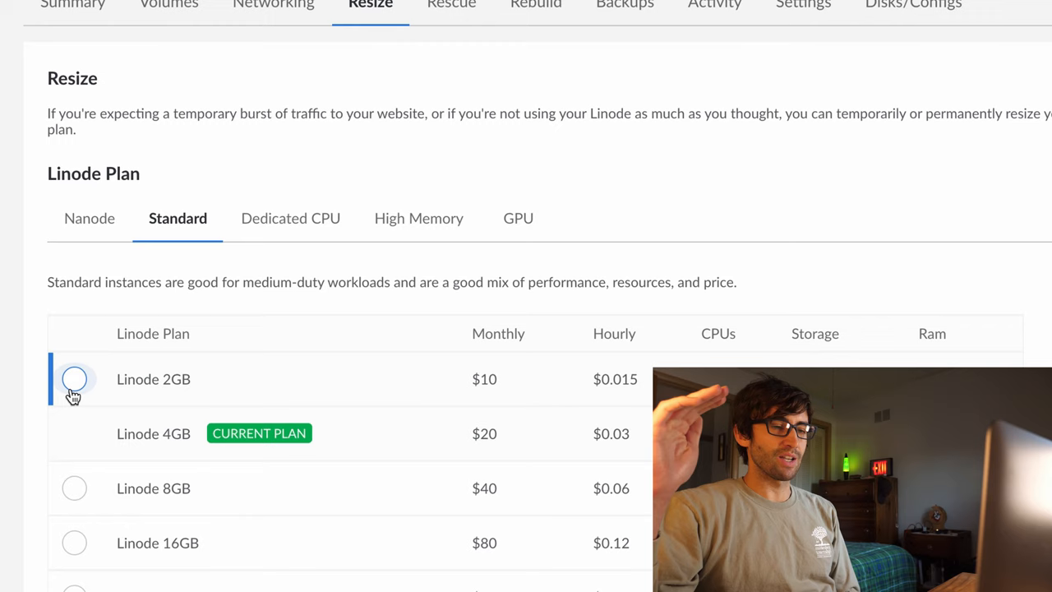
left_click(290, 217)
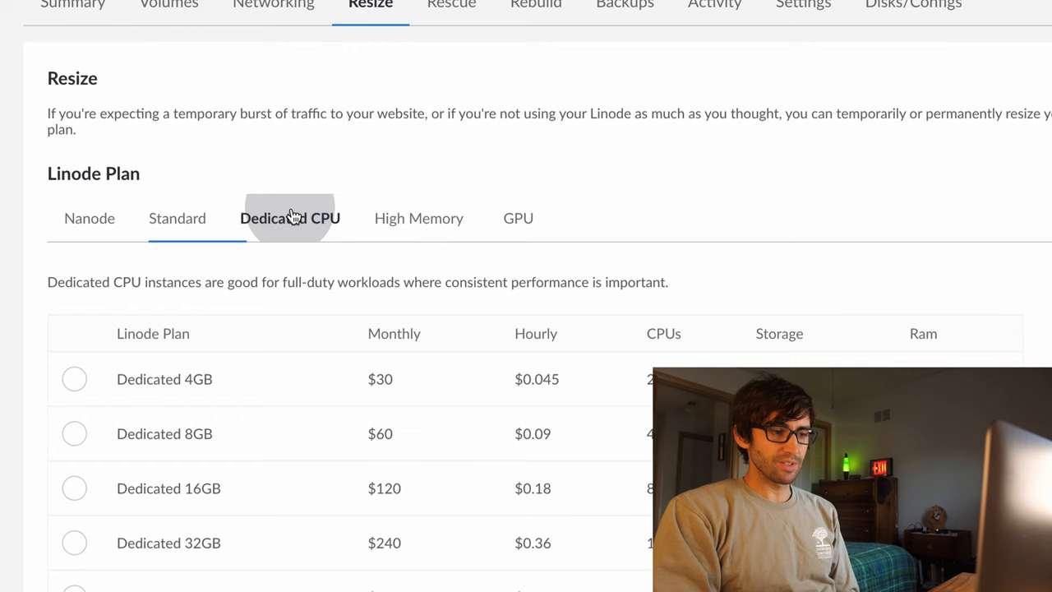
left_click(418, 218)
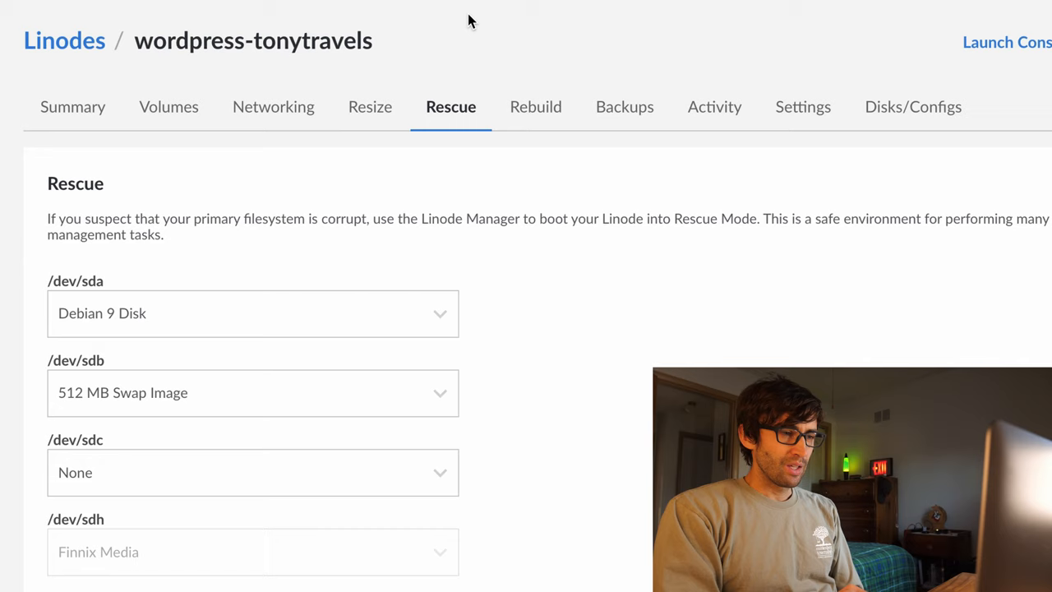
- View the Linode's Rebuild page, then its Activity feed of creation and boot events
left_click(535, 106)
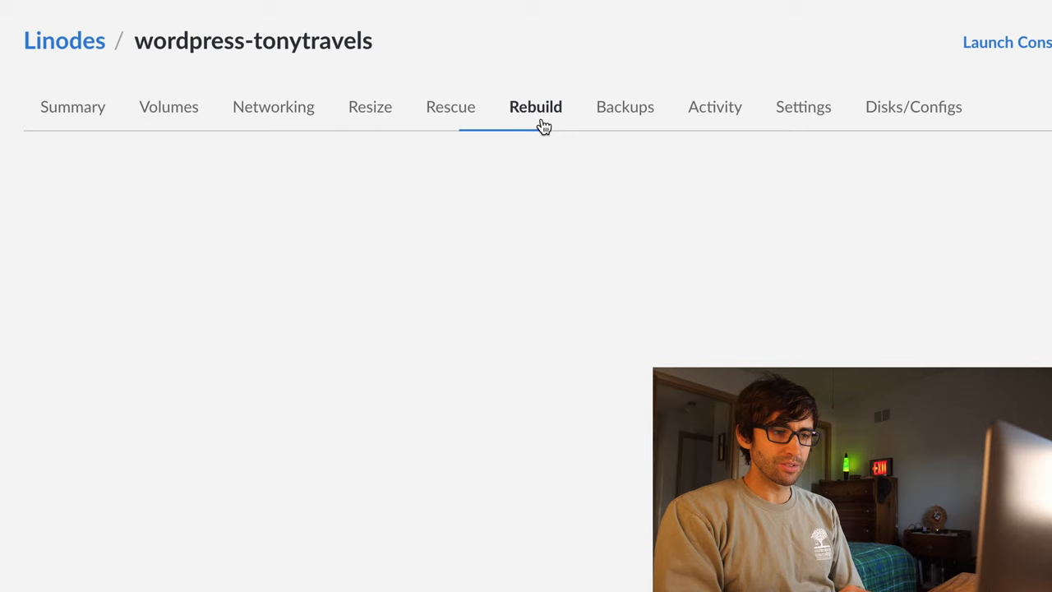
left_click(714, 106)
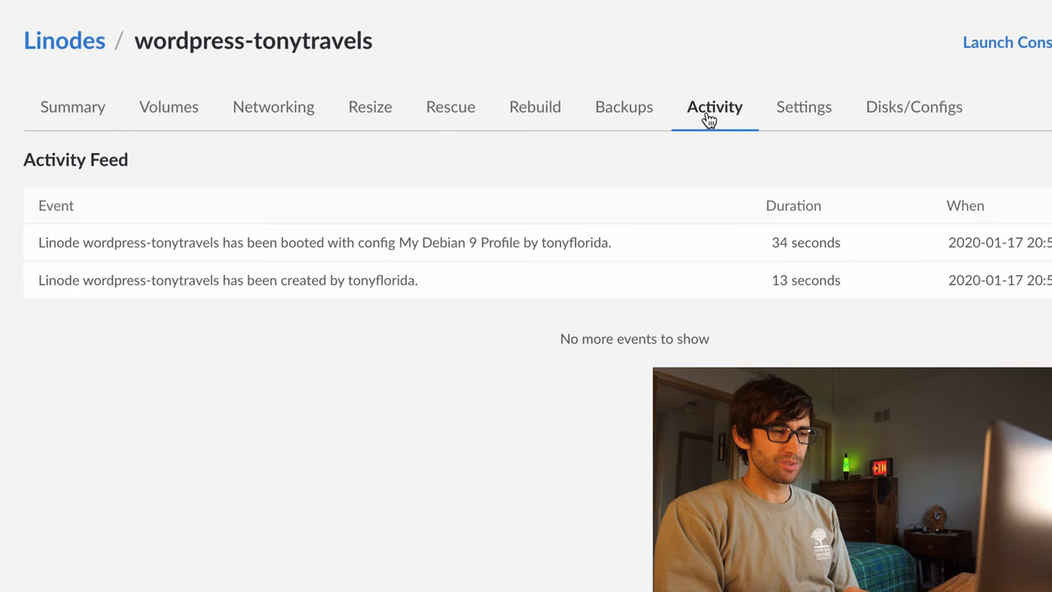
left_click(913, 106)
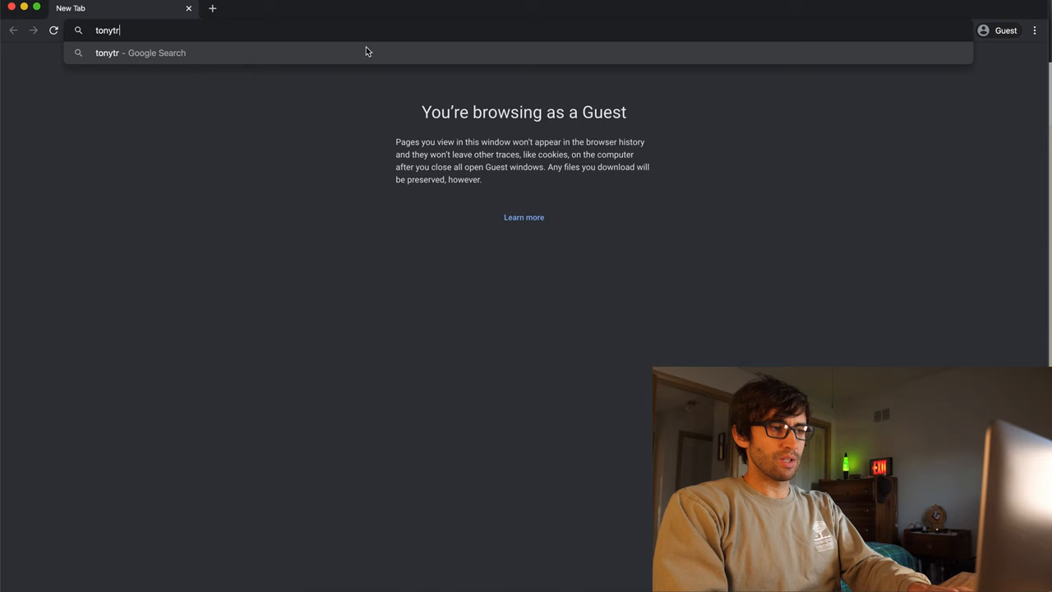
- Load tonytravels.com in the guest Chrome window to see the Tony Travels WordPress site
key("Enter")
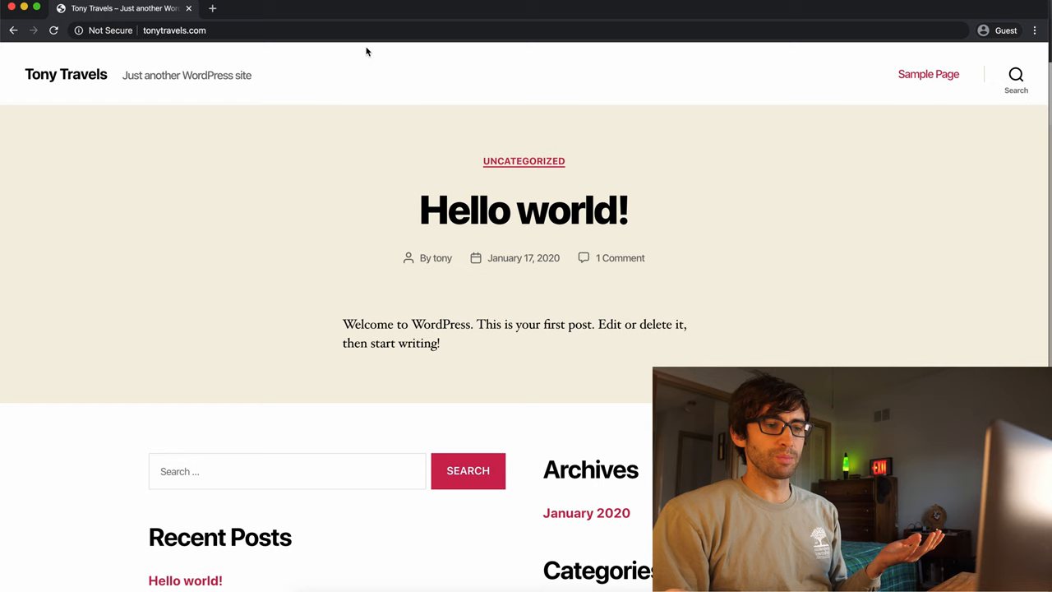